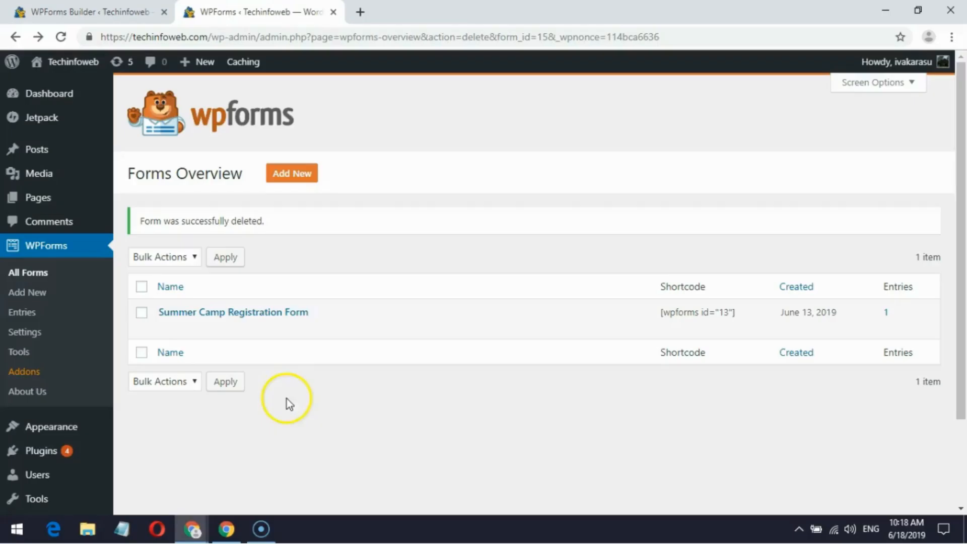
Create a new blank WPForms form named 'sample conditional logics form'
{"action": "left_click", "coordinate": [291, 173]}
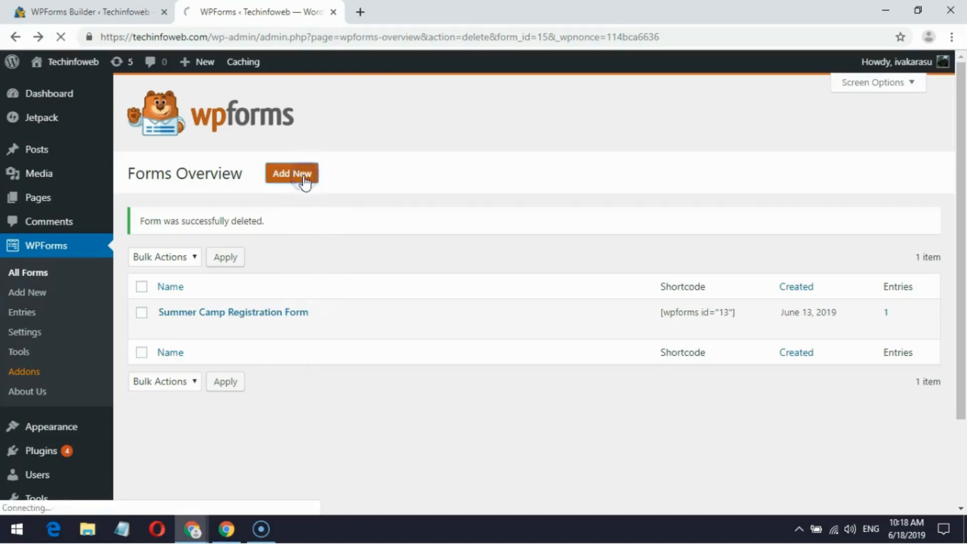
{"action": "left_click", "coordinate": [291, 173]}
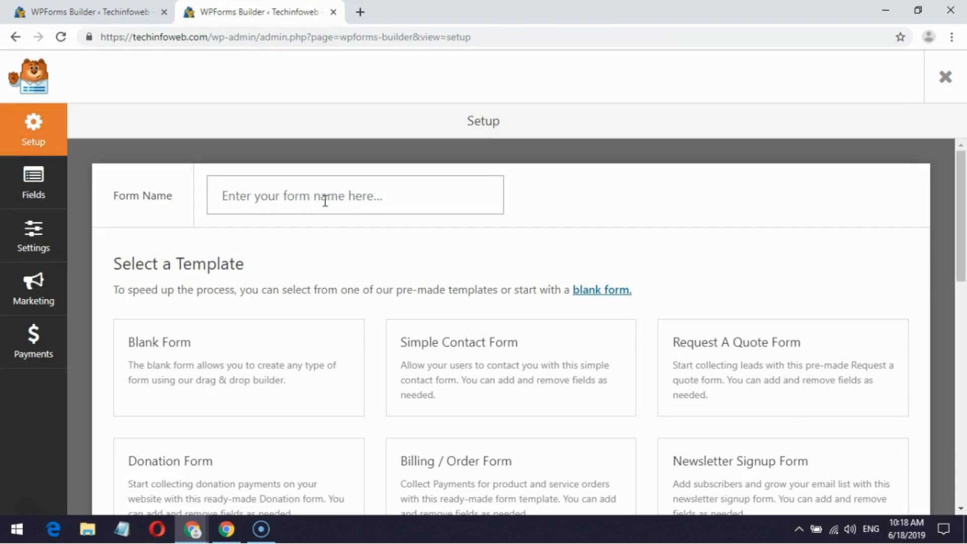
{"action": "type", "text": "sample conditional logics form"}
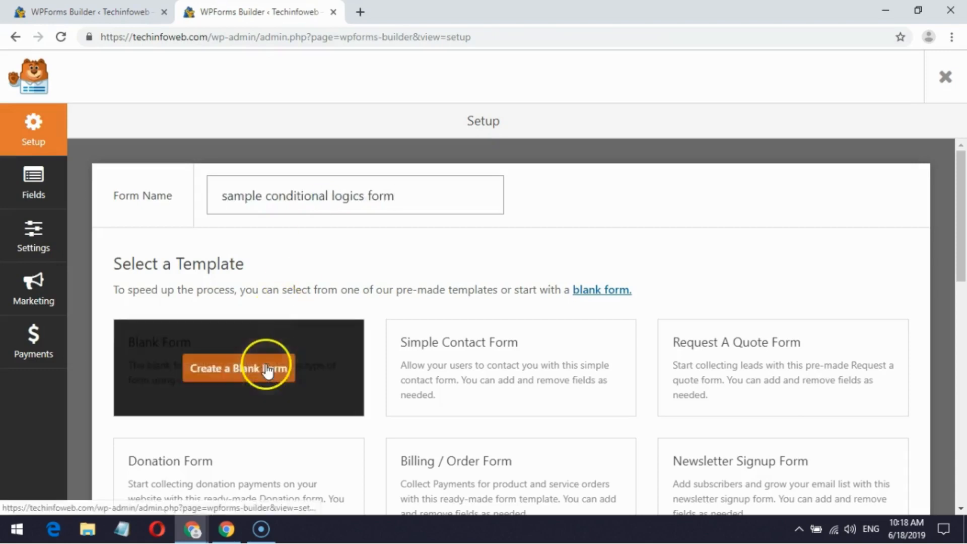
{"action": "left_click", "coordinate": [238, 368]}
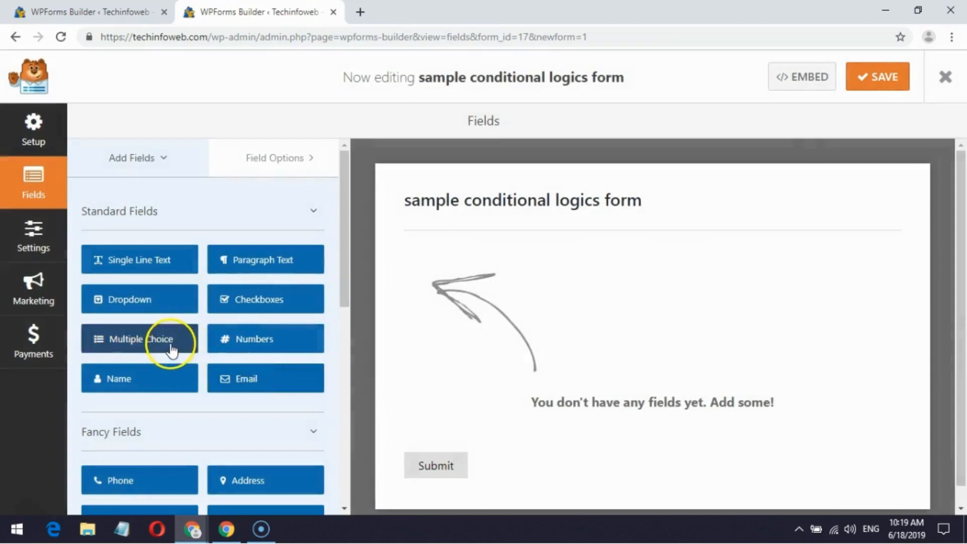
Add a Multiple Choice field labelled 'Are you?' with choices 'an individual' and 'company'
{"action": "left_click", "coordinate": [139, 339]}
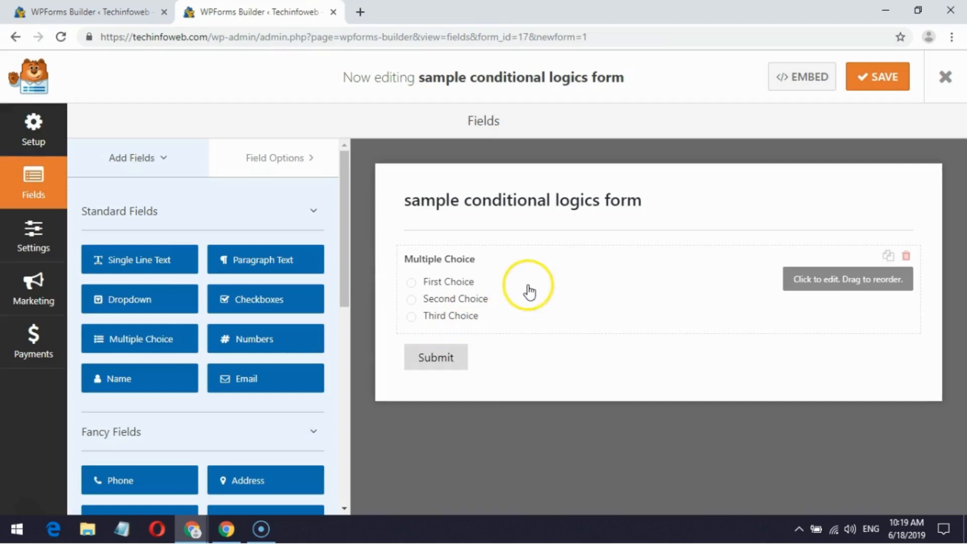
{"action": "left_click", "coordinate": [527, 287]}
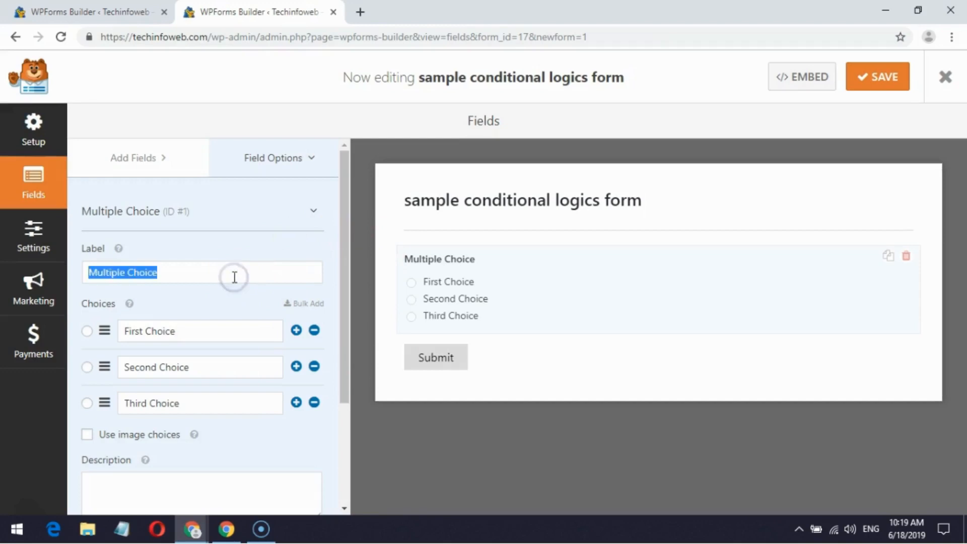
{"action": "type", "text": "Are you"}
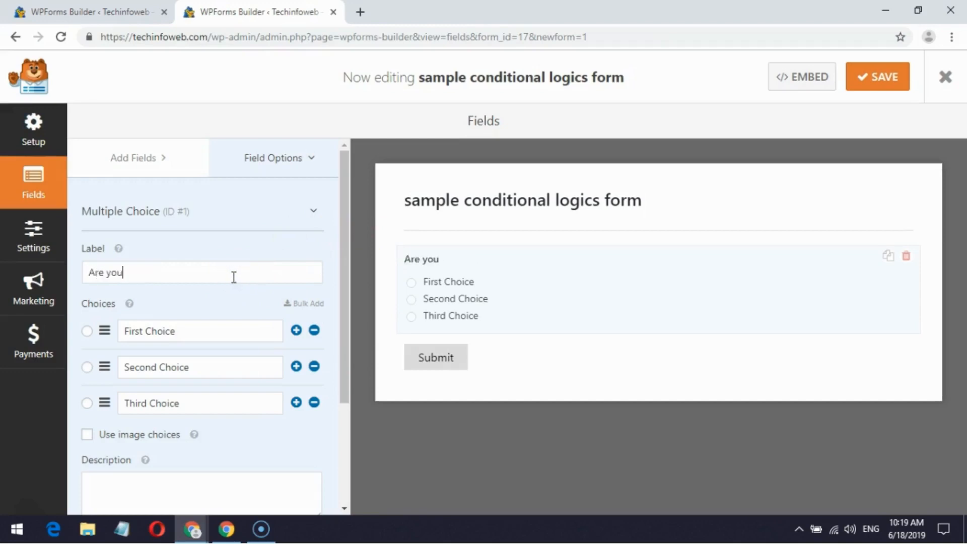
{"action": "type", "text": "an individual"}
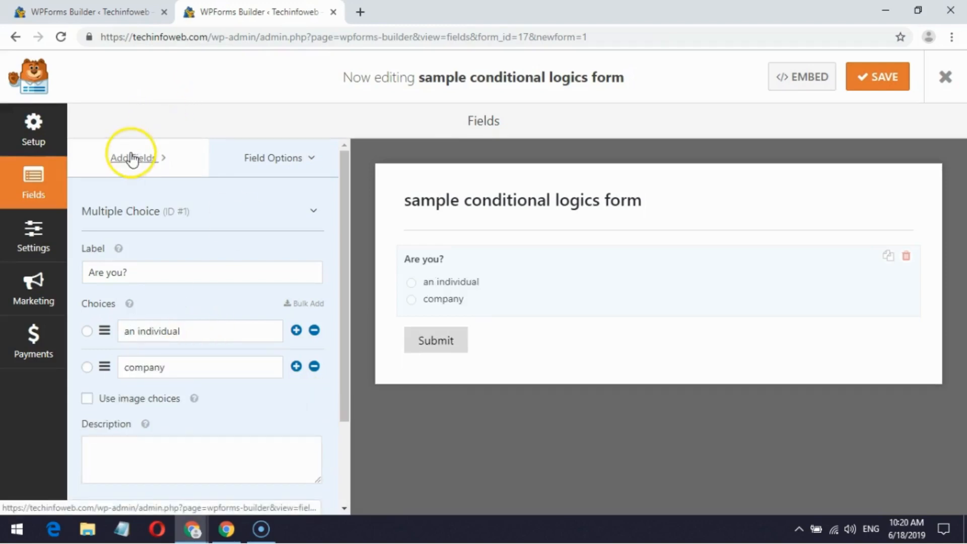
Add a Name field labelled 'Enter your Name'
{"action": "left_click", "coordinate": [132, 157]}
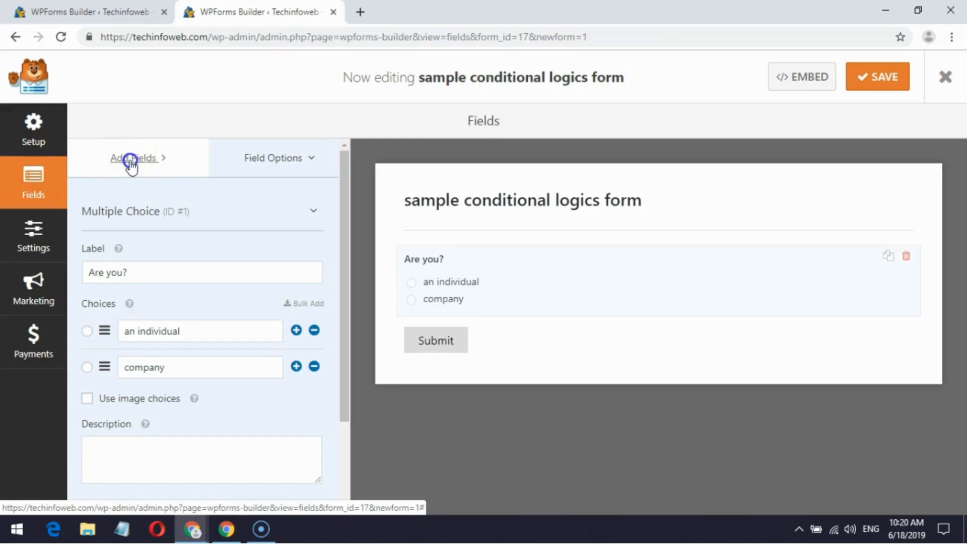
{"action": "left_click", "coordinate": [134, 157]}
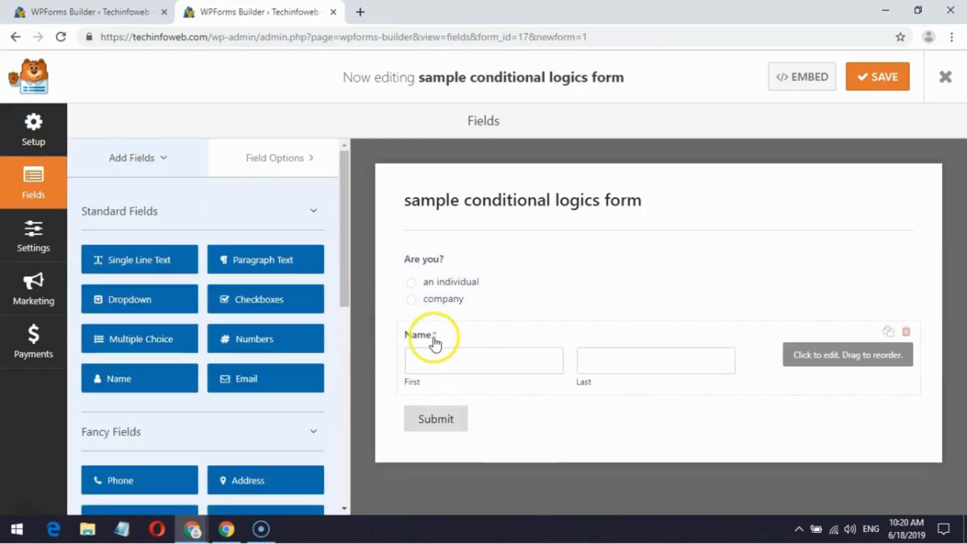
{"action": "left_click", "coordinate": [435, 335]}
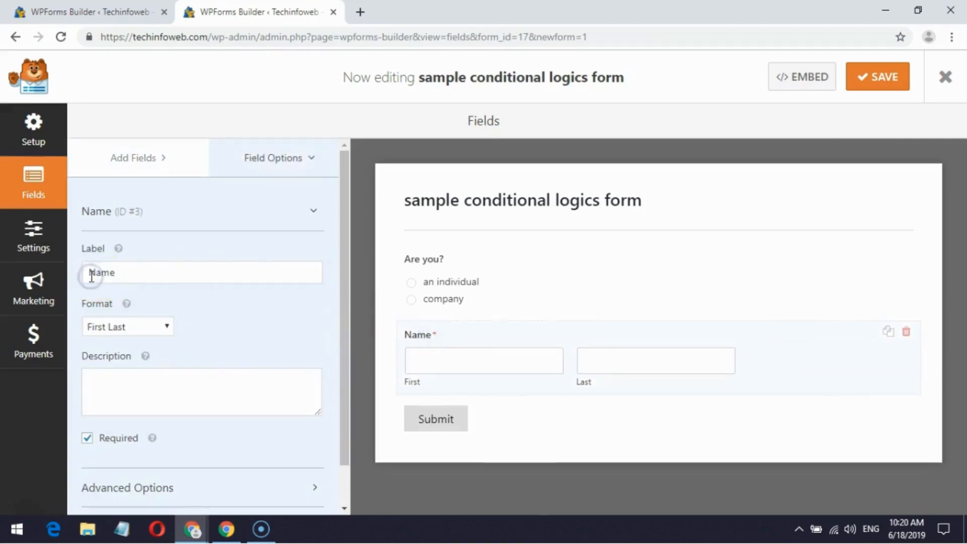
{"action": "left_click", "coordinate": [132, 157]}
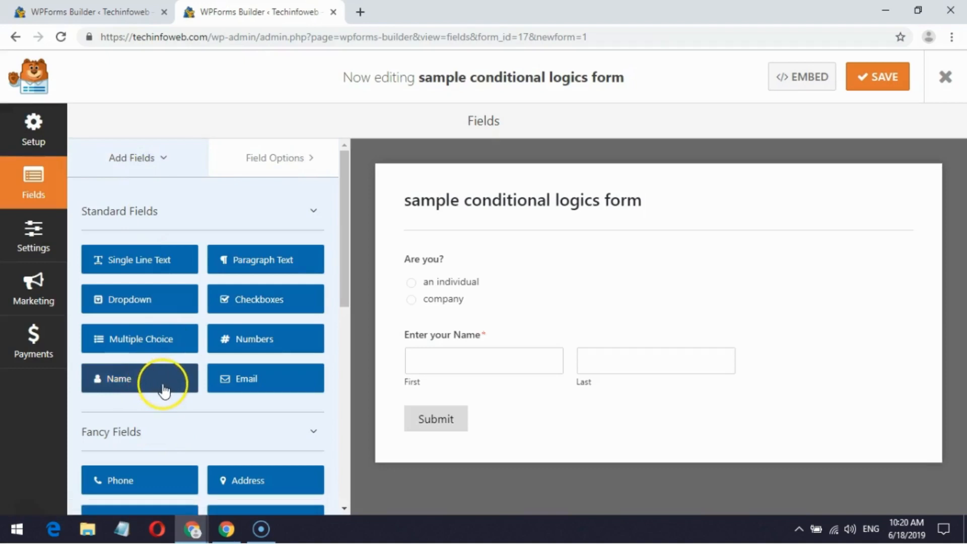
Add a second Name field in Simple format labelled 'Enter your company name'
{"action": "left_click", "coordinate": [139, 379]}
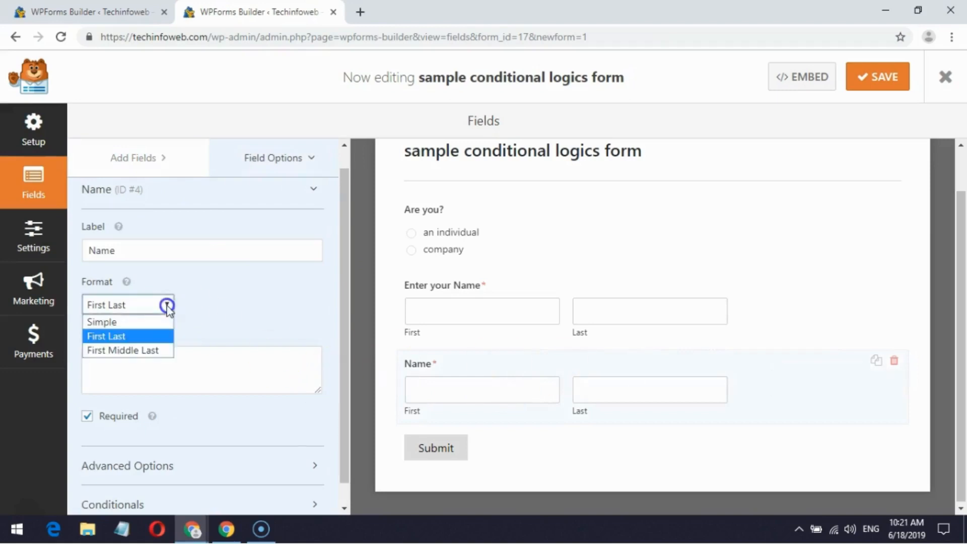
{"action": "left_click", "coordinate": [102, 322]}
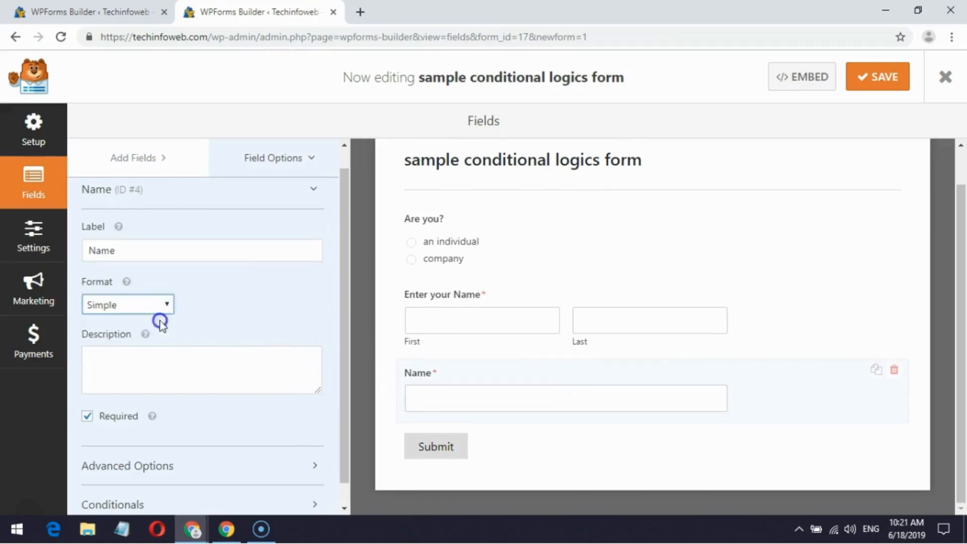
{"action": "mouse_move", "coordinate": [480, 379]}
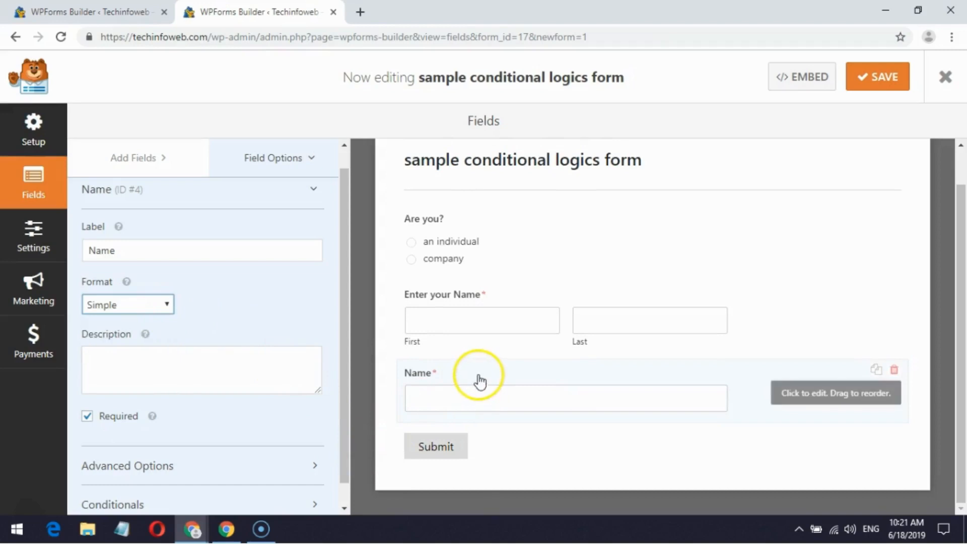
{"action": "type", "text": "Enter your co"}
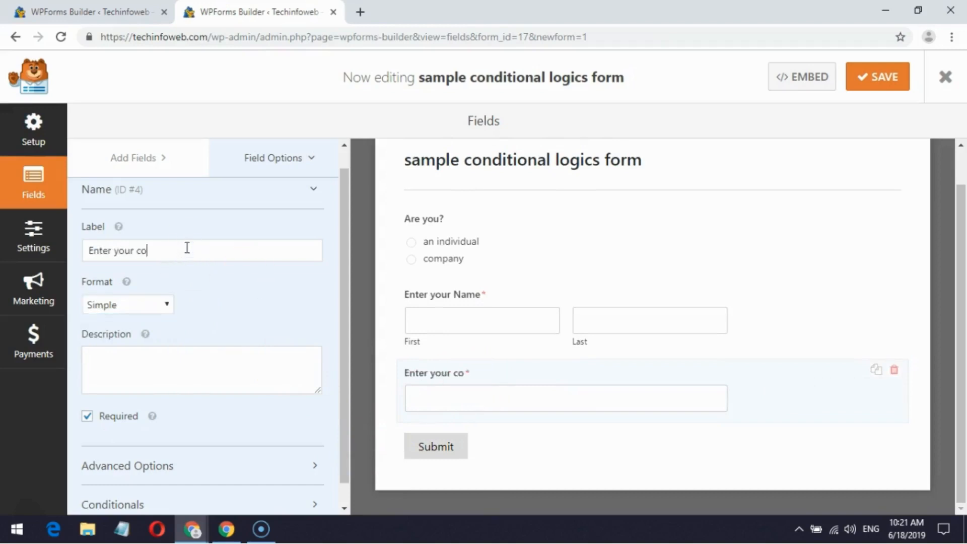
{"action": "type", "text": "mpany name"}
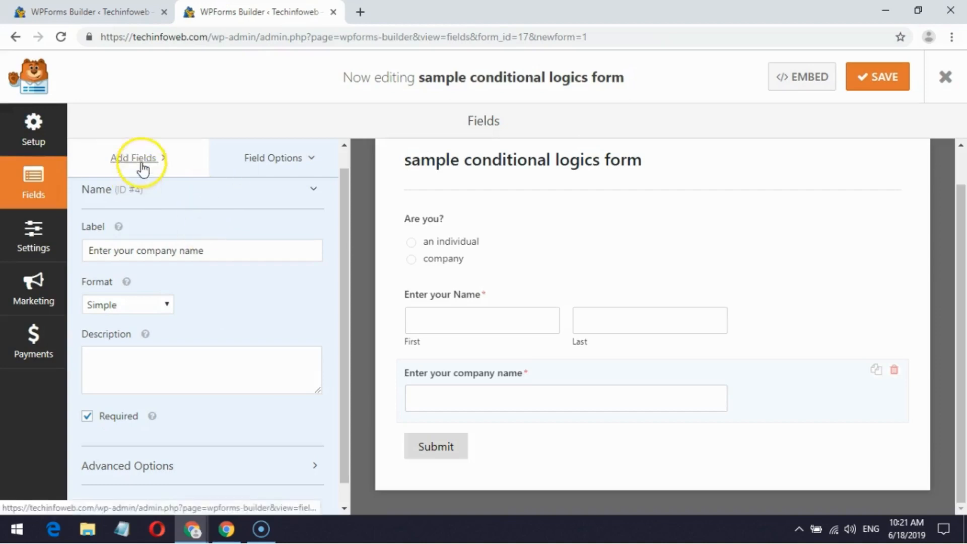
Give 'Enter your Name' conditional logic: show only if Are you? is 'an individual'
{"action": "left_click", "coordinate": [132, 158]}
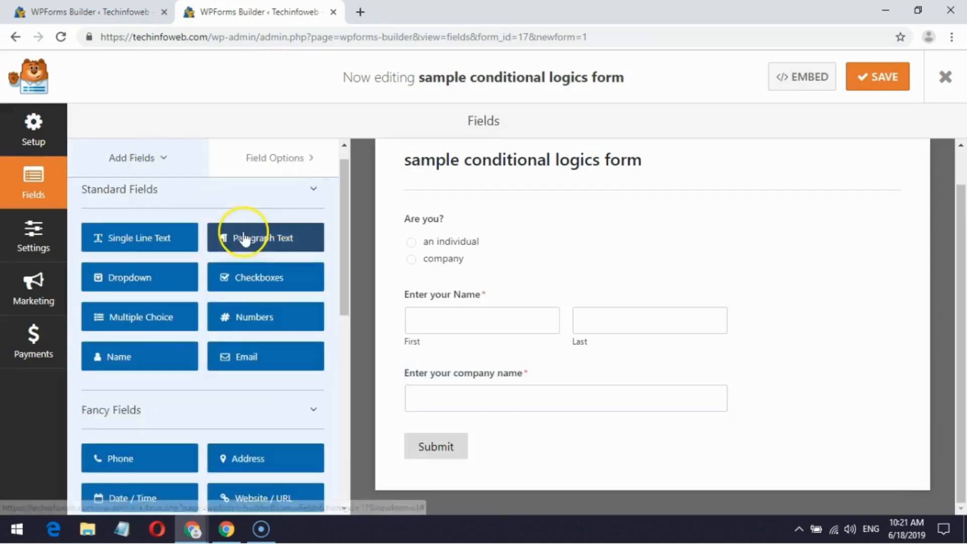
{"action": "left_click", "coordinate": [481, 320]}
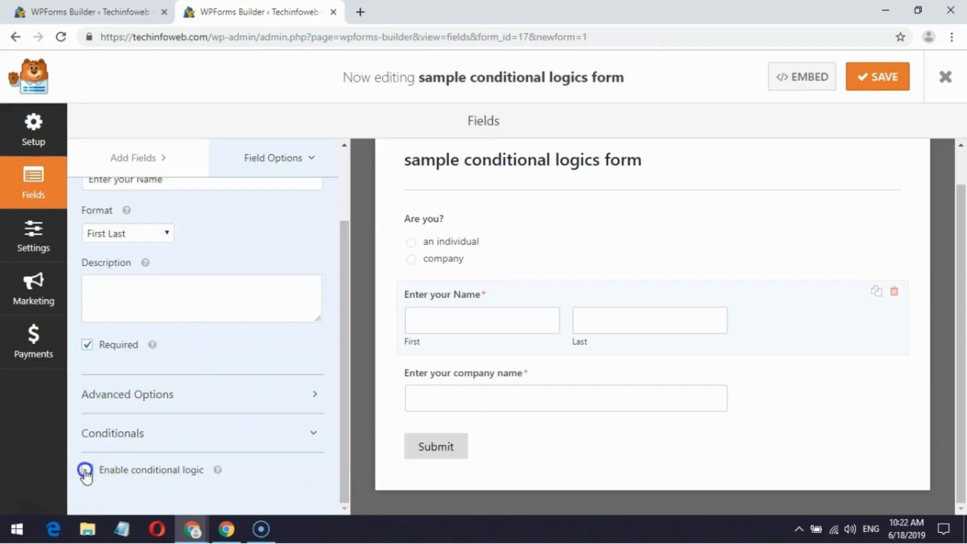
{"action": "left_click", "coordinate": [87, 469]}
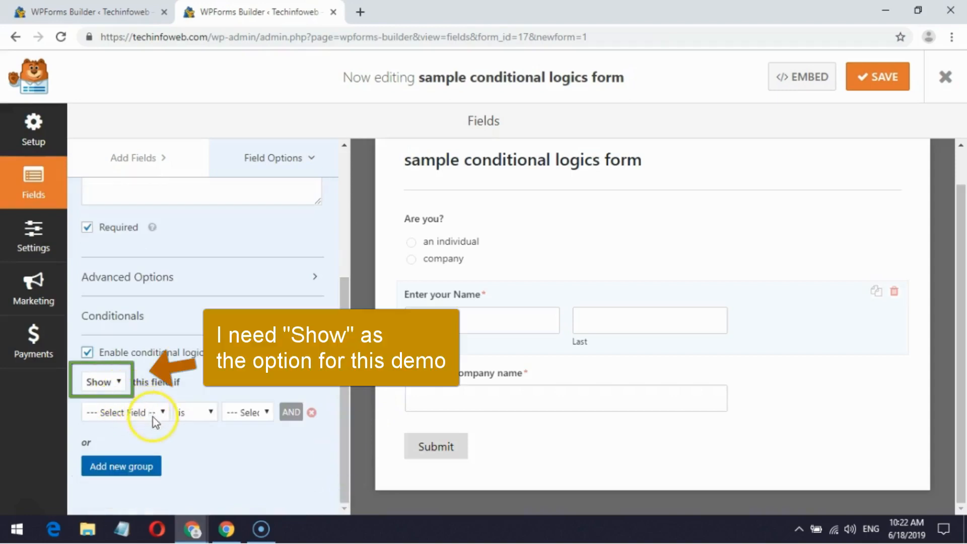
{"action": "left_click", "coordinate": [124, 412]}
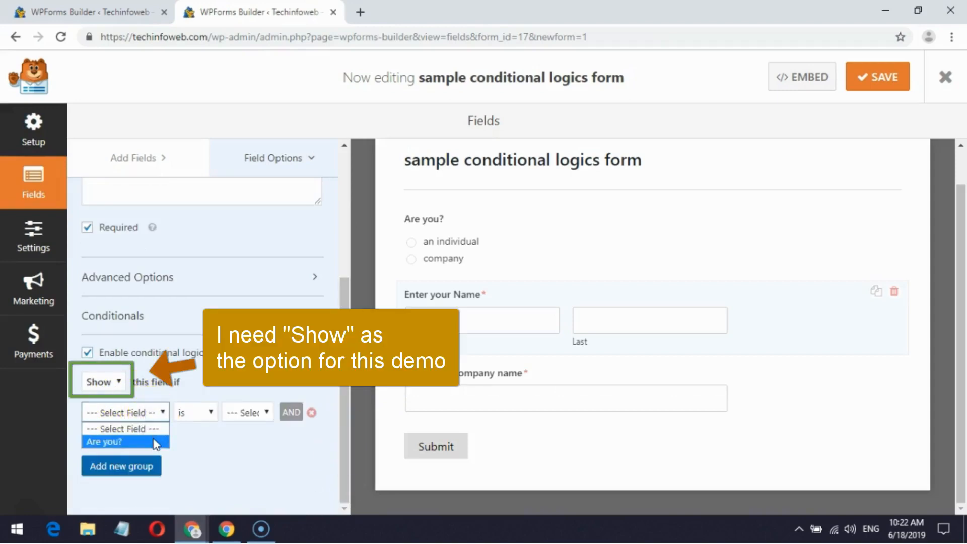
{"action": "left_click", "coordinate": [204, 412]}
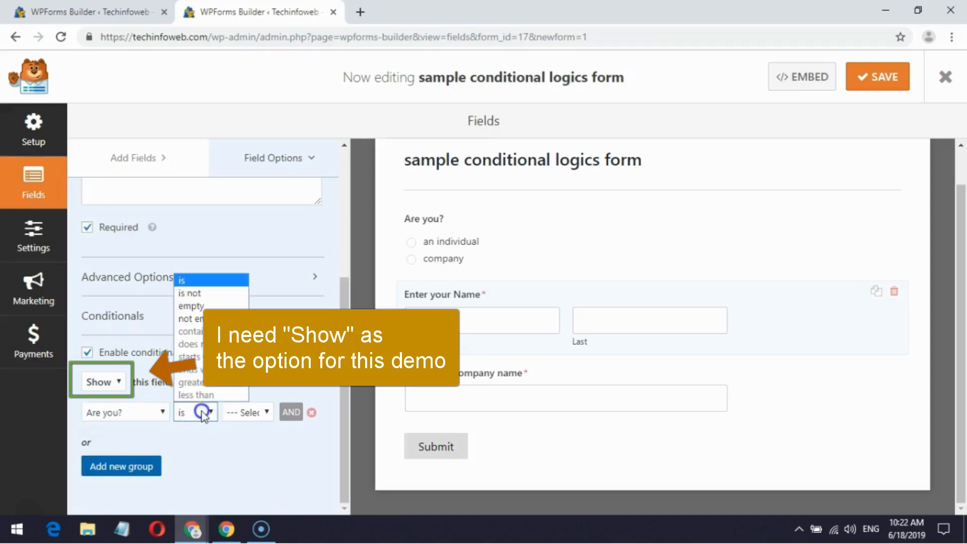
{"action": "left_click", "coordinate": [247, 412]}
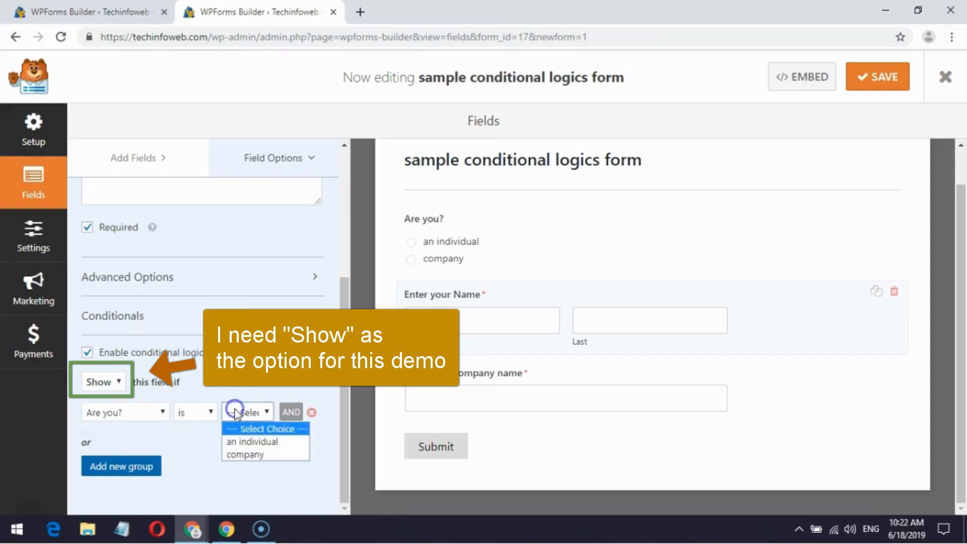
{"action": "left_click", "coordinate": [250, 442]}
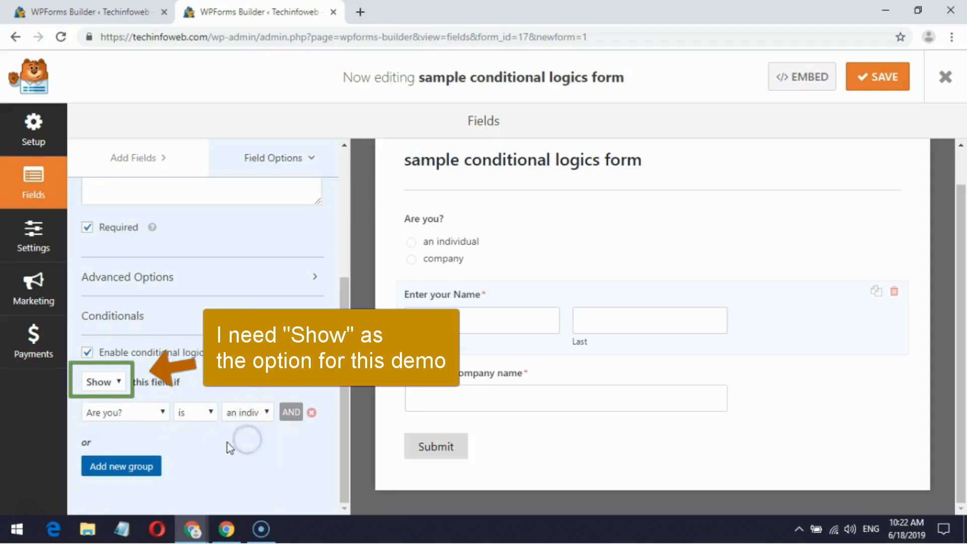
{"action": "left_click", "coordinate": [565, 398]}
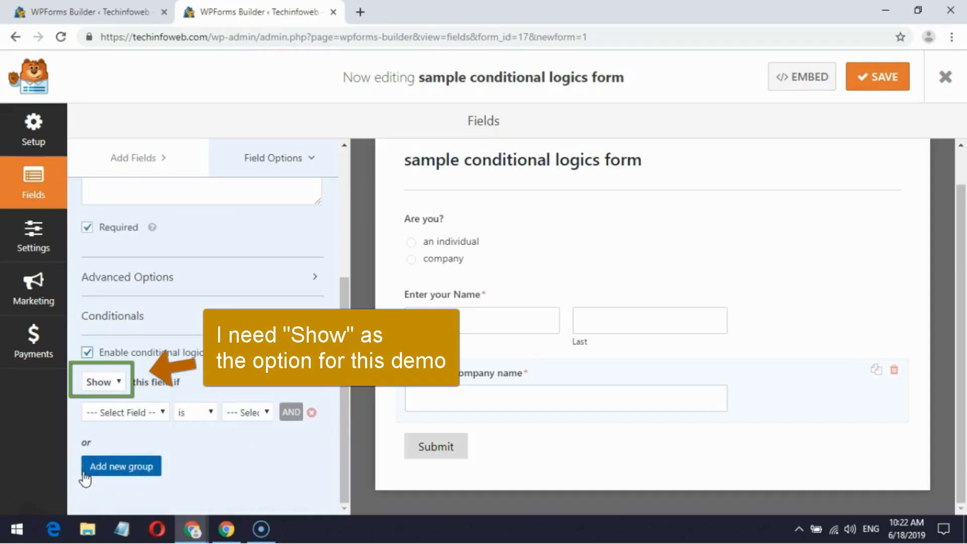
Show the company name field only when Are you? is 'company', then save the form
{"action": "left_click", "coordinate": [123, 412]}
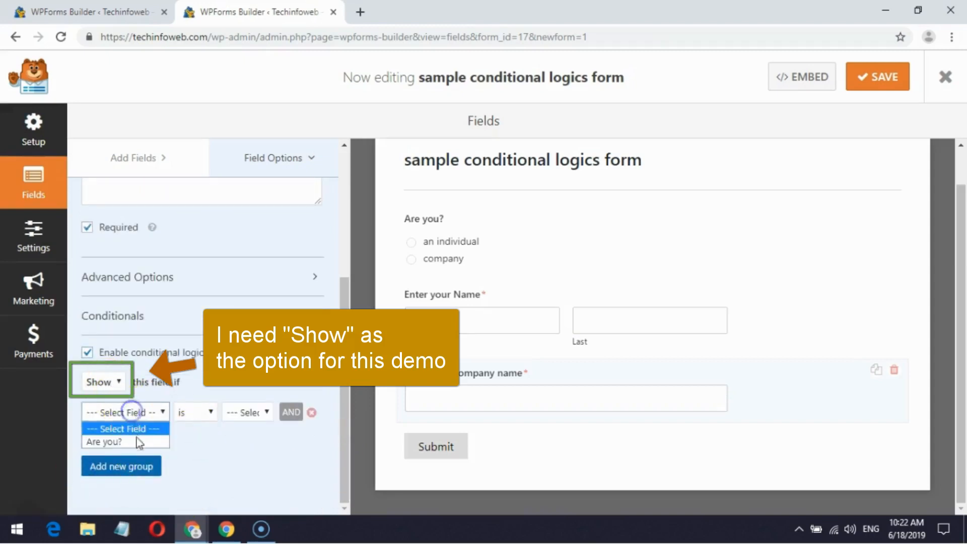
{"action": "left_click", "coordinate": [248, 413]}
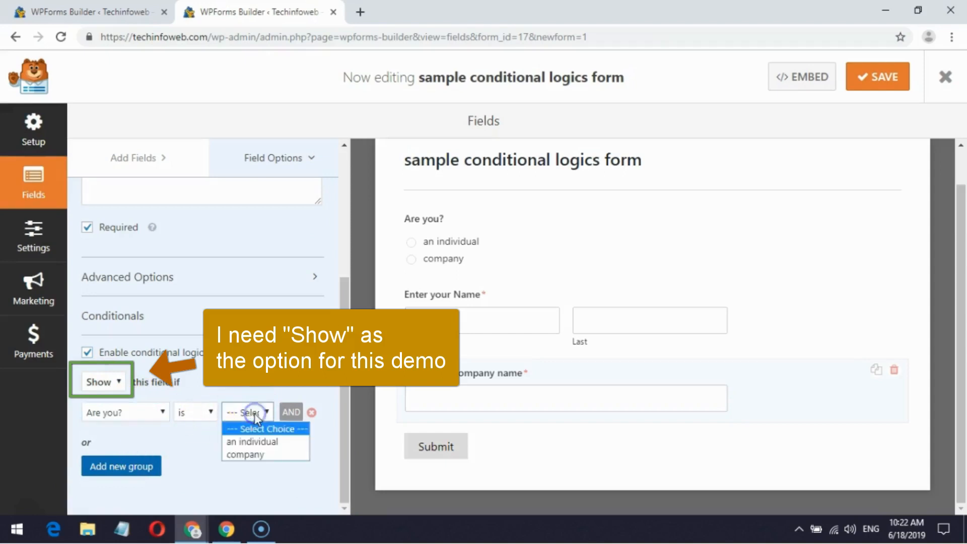
{"action": "left_click", "coordinate": [244, 454]}
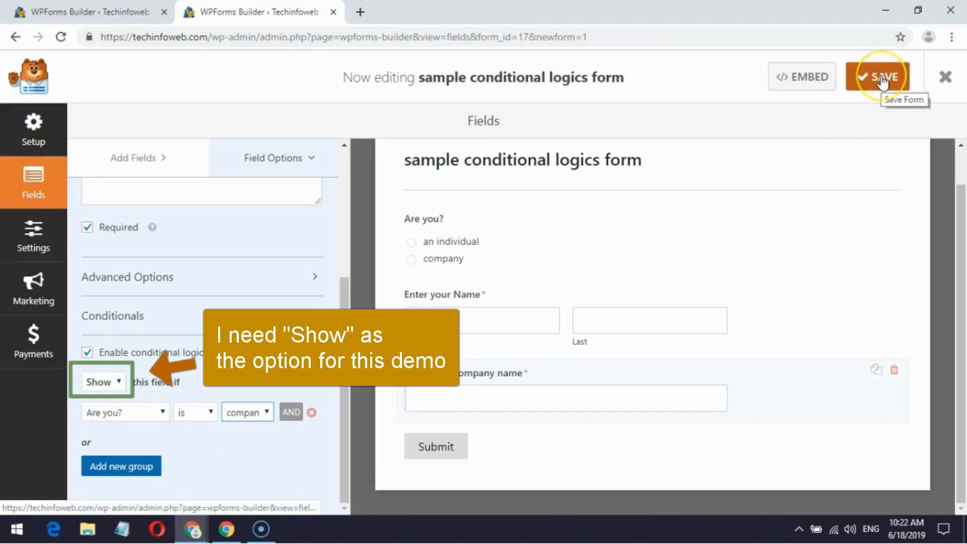
{"action": "left_click", "coordinate": [877, 76]}
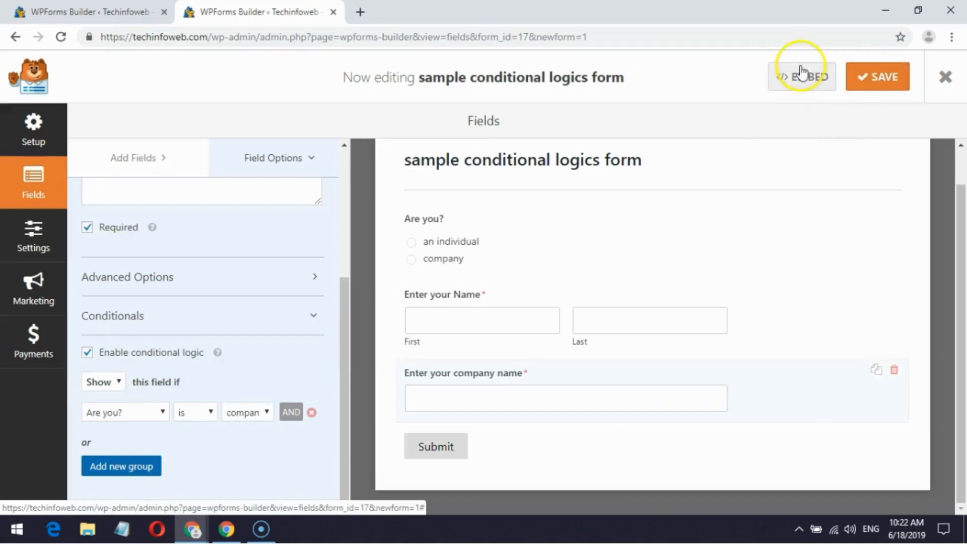
Copy the form's embed shortcode from the Embed window and close it
{"action": "left_click", "coordinate": [802, 77]}
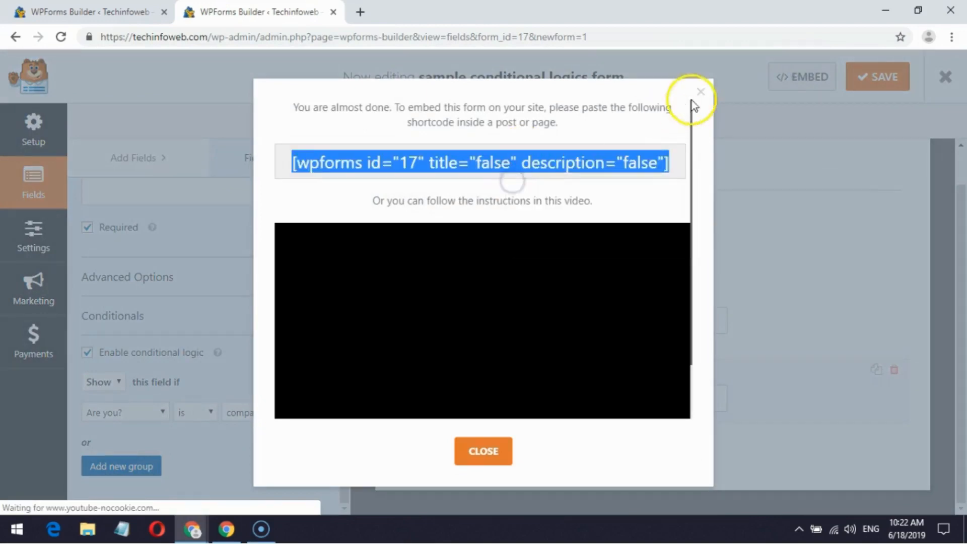
{"action": "left_click", "coordinate": [700, 92]}
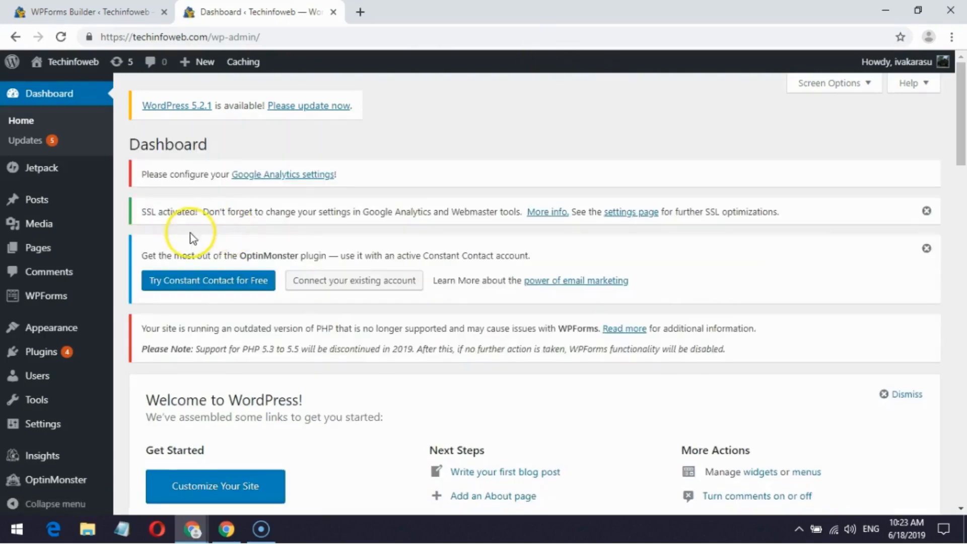
Open Sample Page from the WordPress Pages list in the editor
{"action": "left_click", "coordinate": [37, 247]}
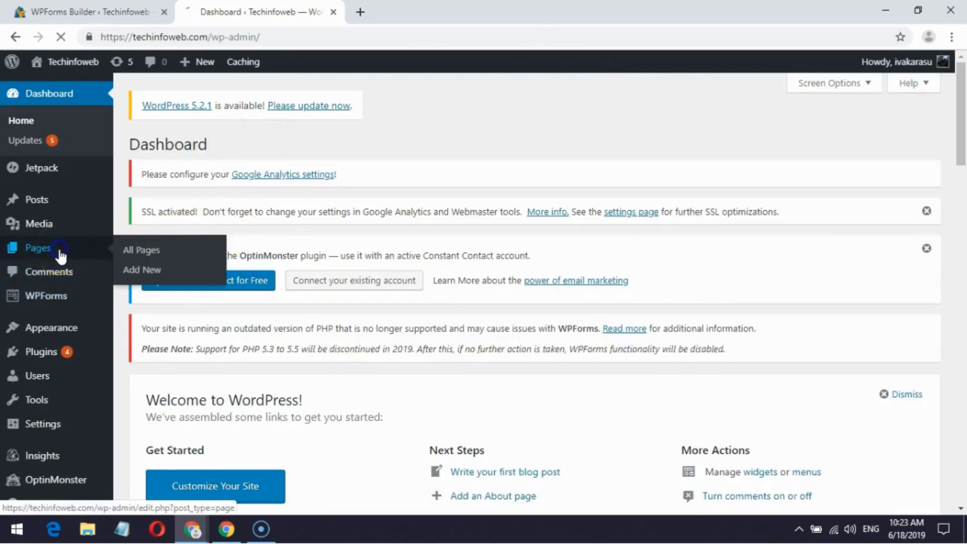
{"action": "left_click", "coordinate": [140, 250]}
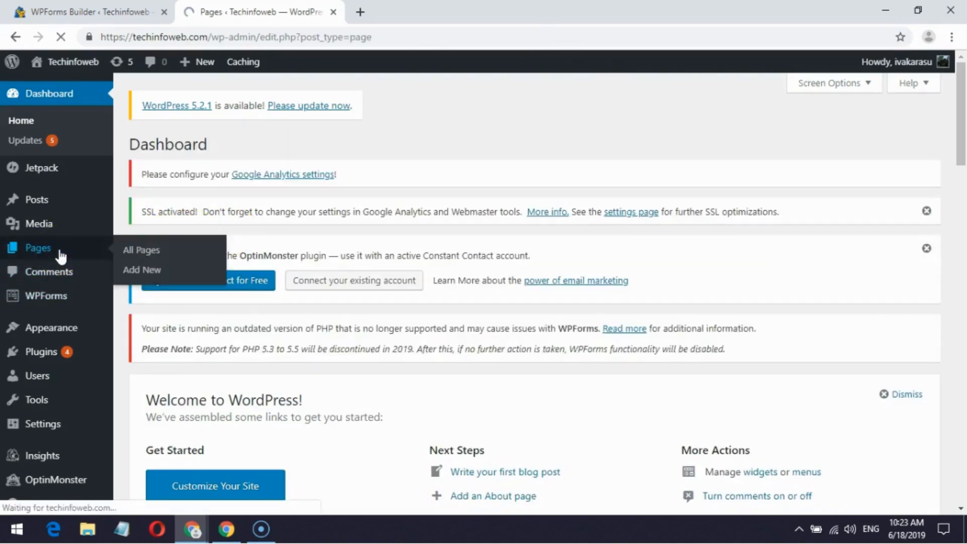
{"action": "left_click", "coordinate": [141, 250]}
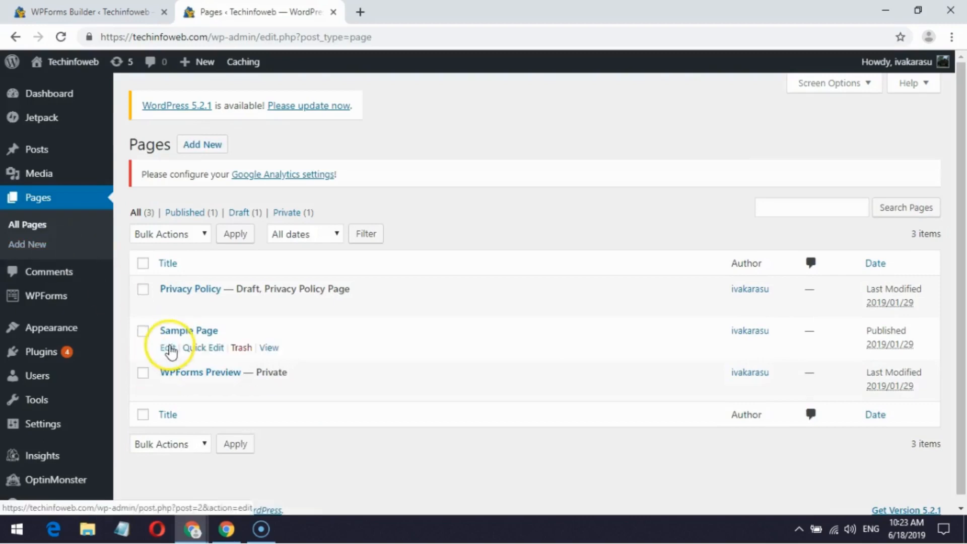
{"action": "left_click", "coordinate": [165, 347]}
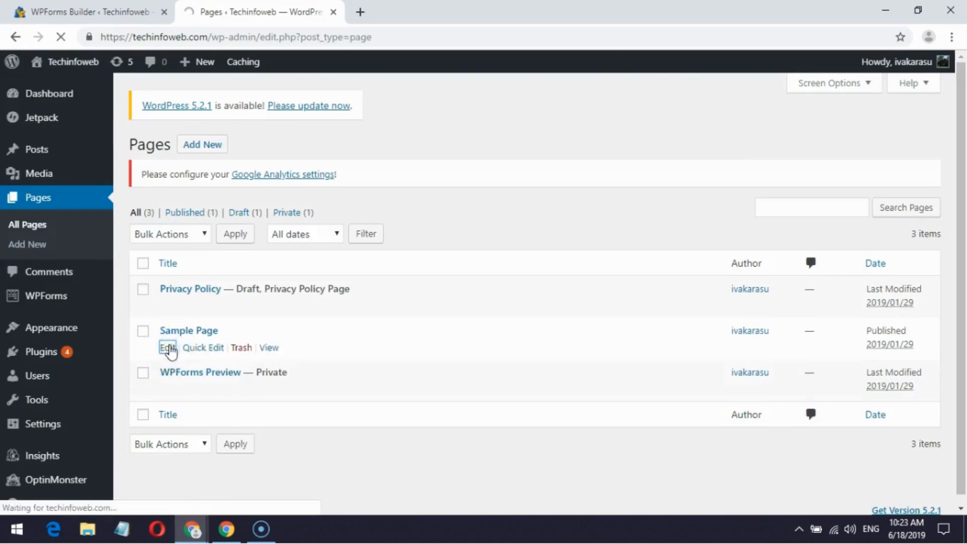
{"action": "left_click", "coordinate": [167, 347]}
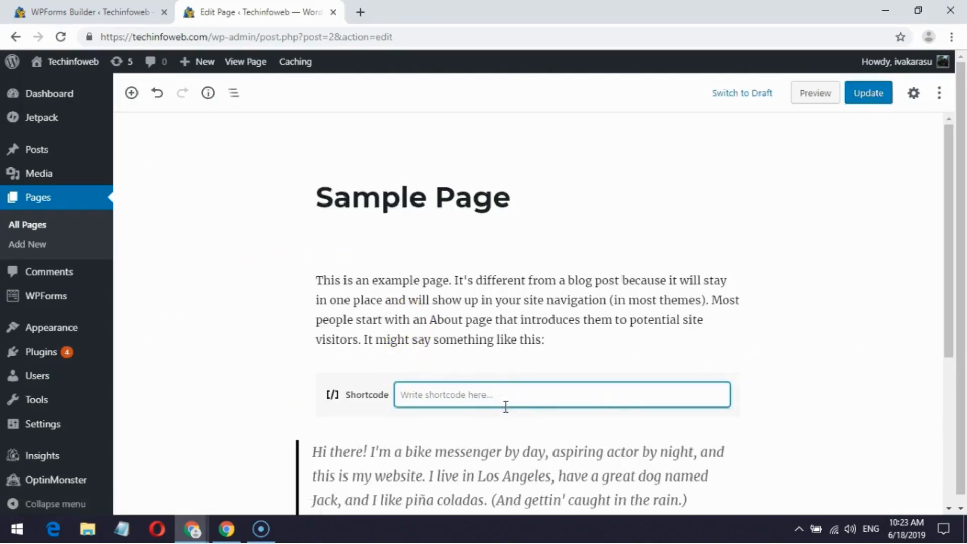
Paste the shortcode [wpforms id="17" title="false" description="false"] into Sample Page and update it
{"action": "type", "text": "[wpforms id=\"17\" title=\"false\" description=\"false\"]"}
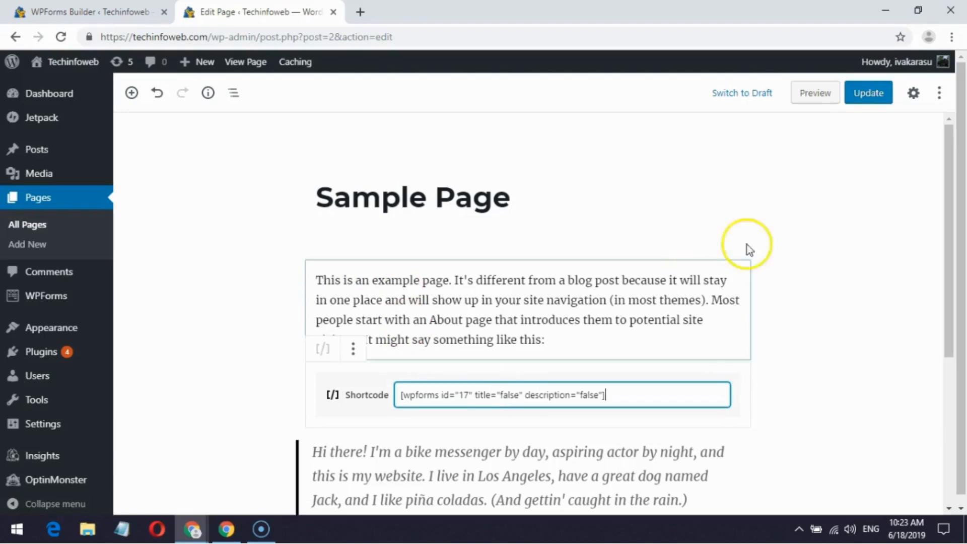
{"action": "left_click", "coordinate": [868, 92]}
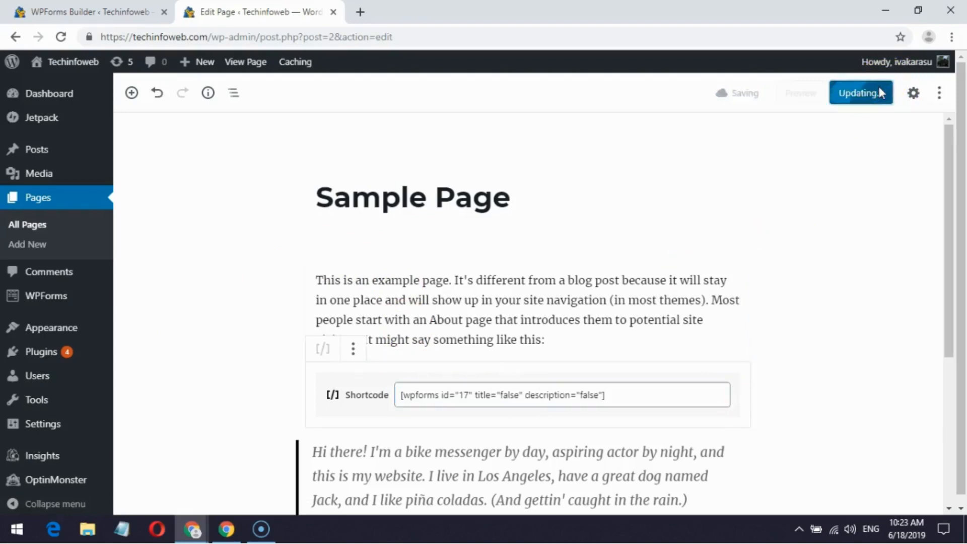
{"action": "left_click", "coordinate": [861, 93]}
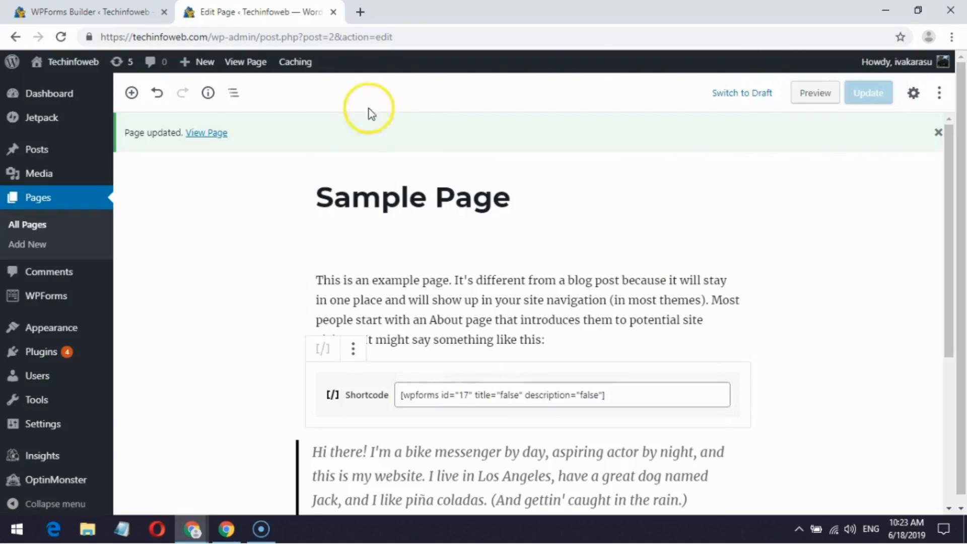
{"action": "right_click", "coordinate": [245, 62]}
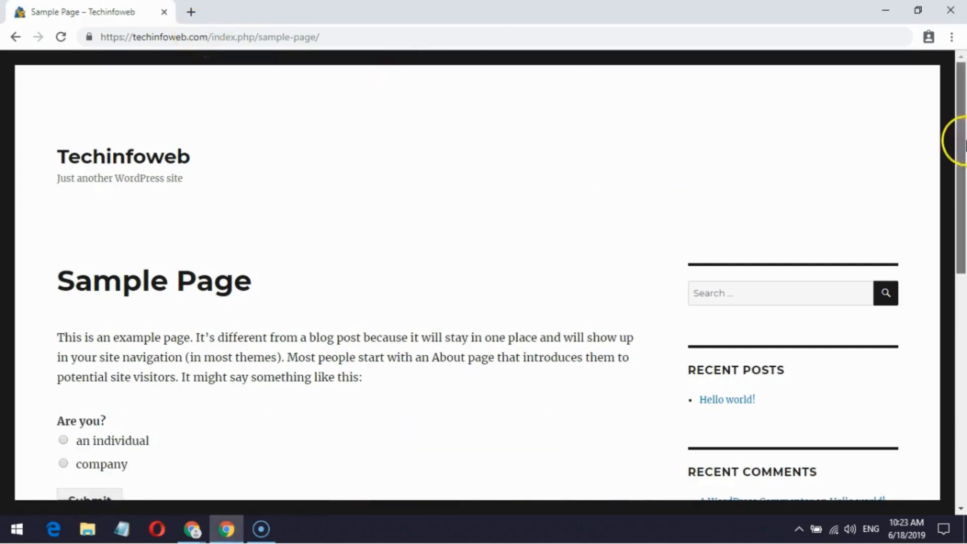
On the live Sample Page, pick 'an individual' then 'company' to check the swapped name fields
{"action": "scroll", "scroll_direction": "down", "scroll_amount": 3}
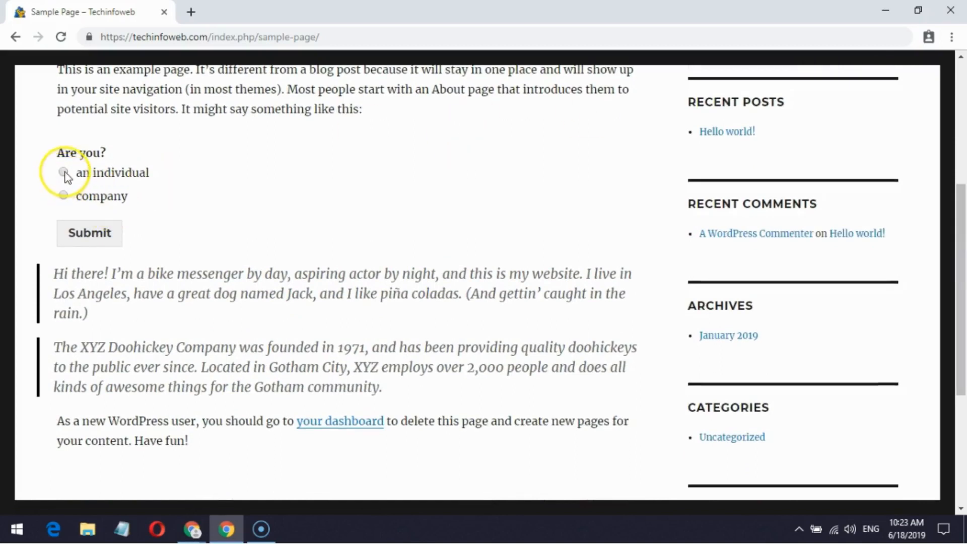
{"action": "left_click", "coordinate": [64, 172]}
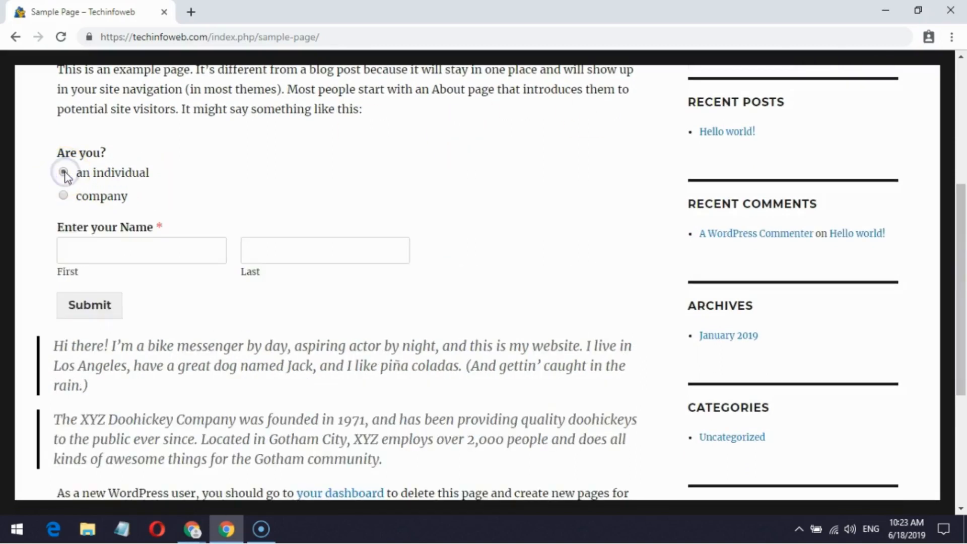
{"action": "left_click", "coordinate": [63, 172]}
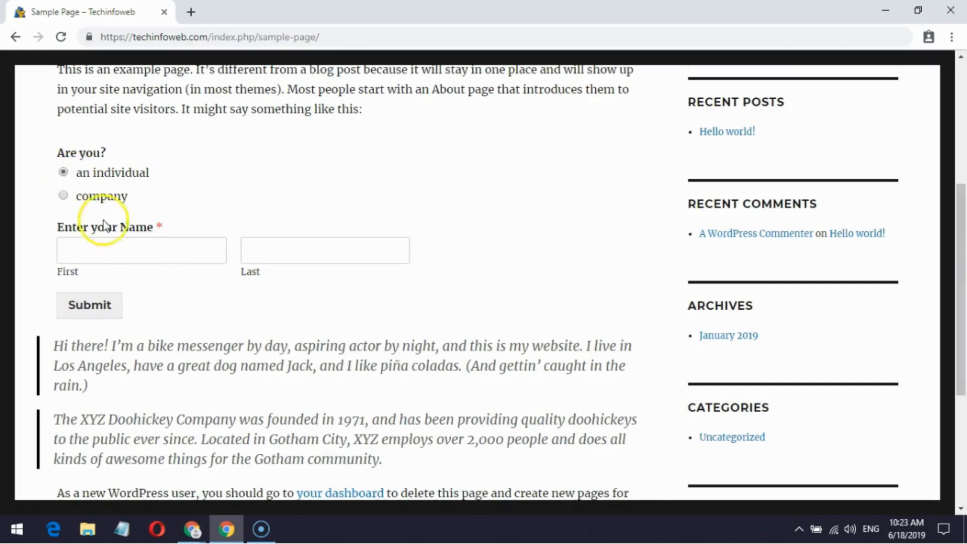
{"action": "left_click", "coordinate": [63, 195]}
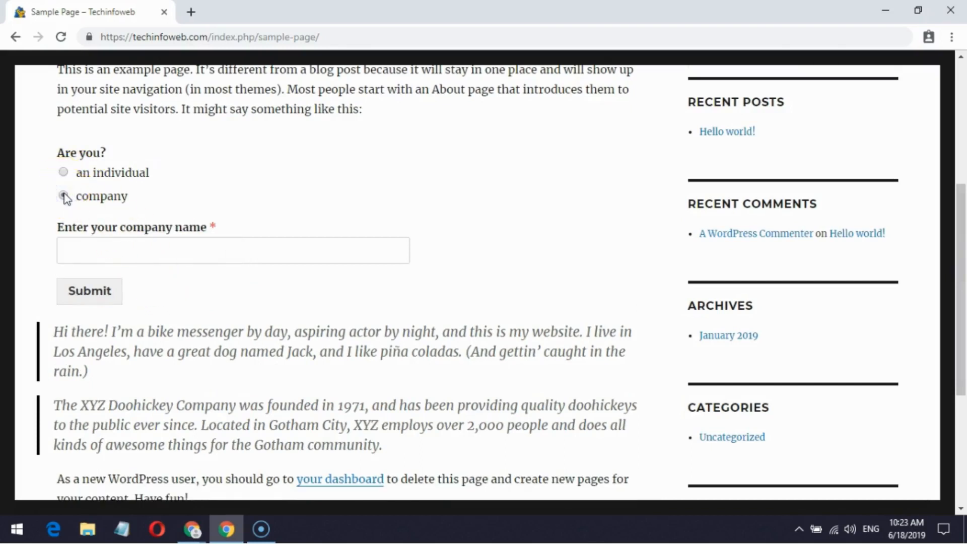
{"action": "left_click", "coordinate": [63, 195]}
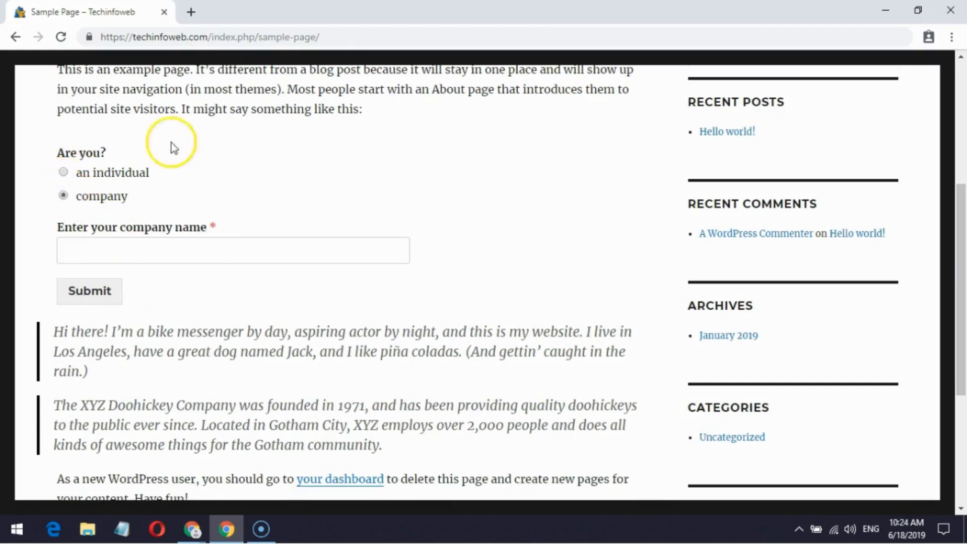